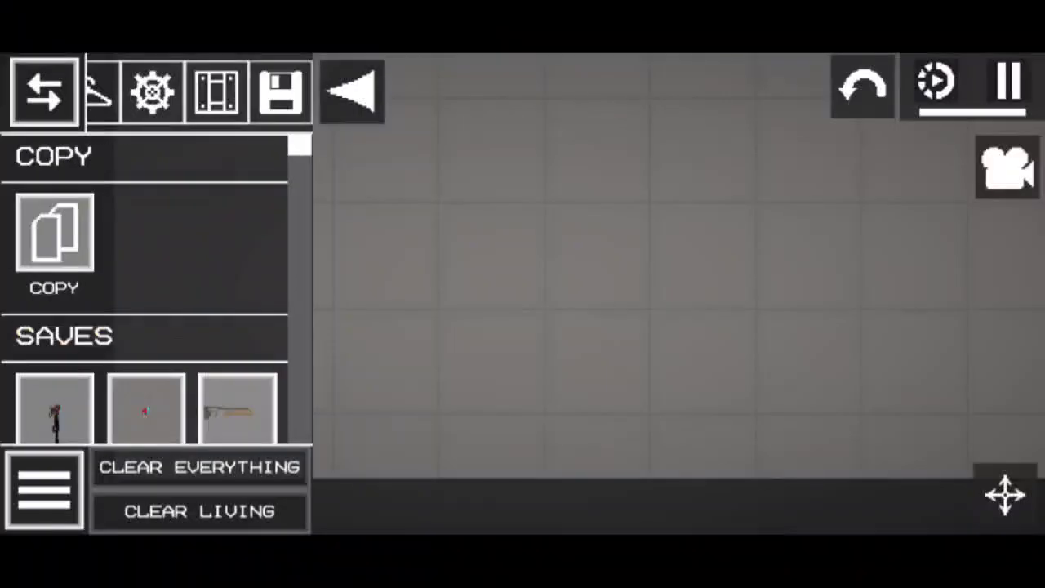
Spawn a thin dark-red figure from the Saves list onto the empty floor
click(216, 91)
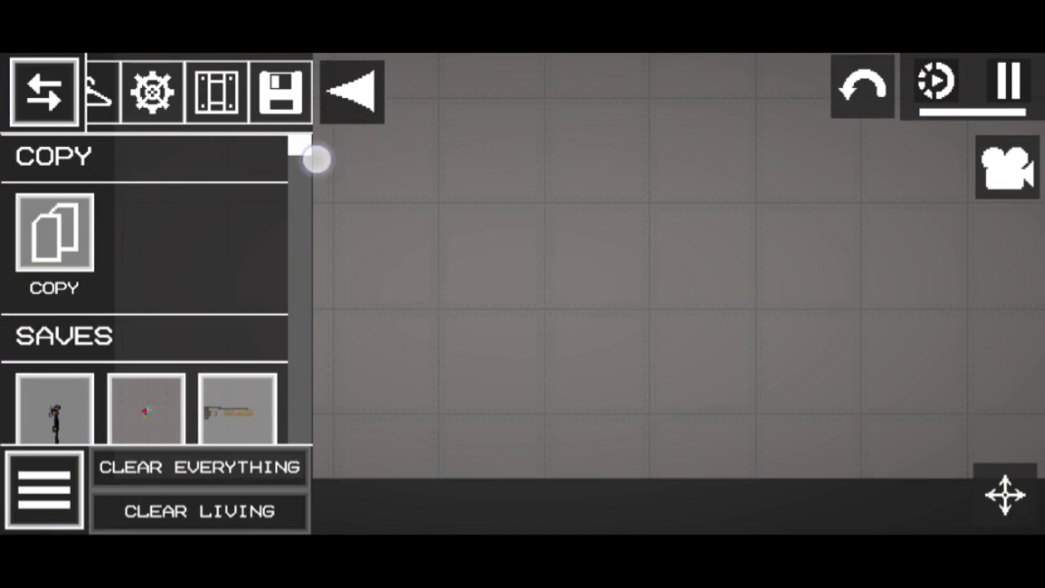
scroll(down, 3)
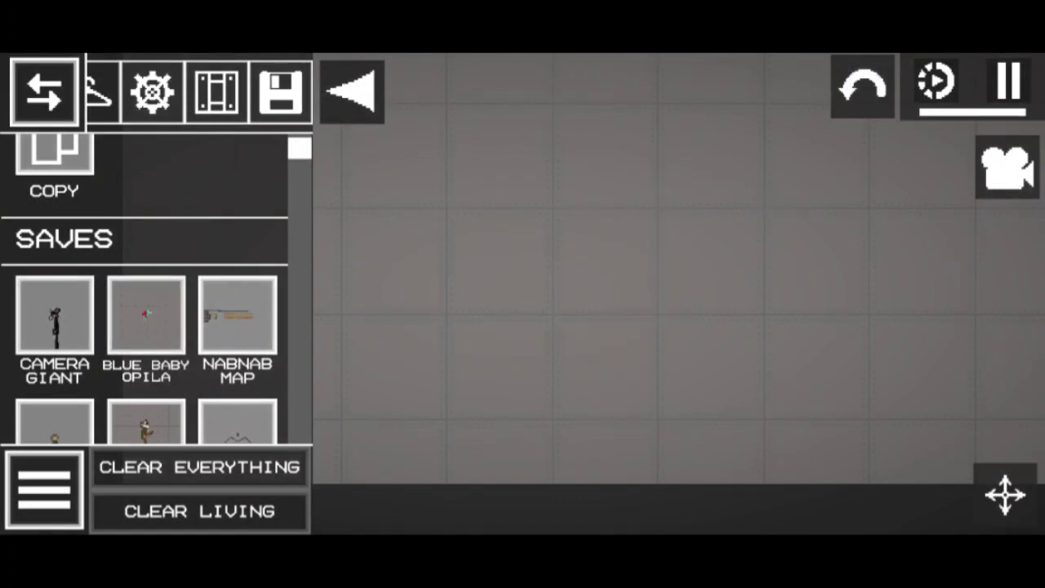
scroll(down, 3)
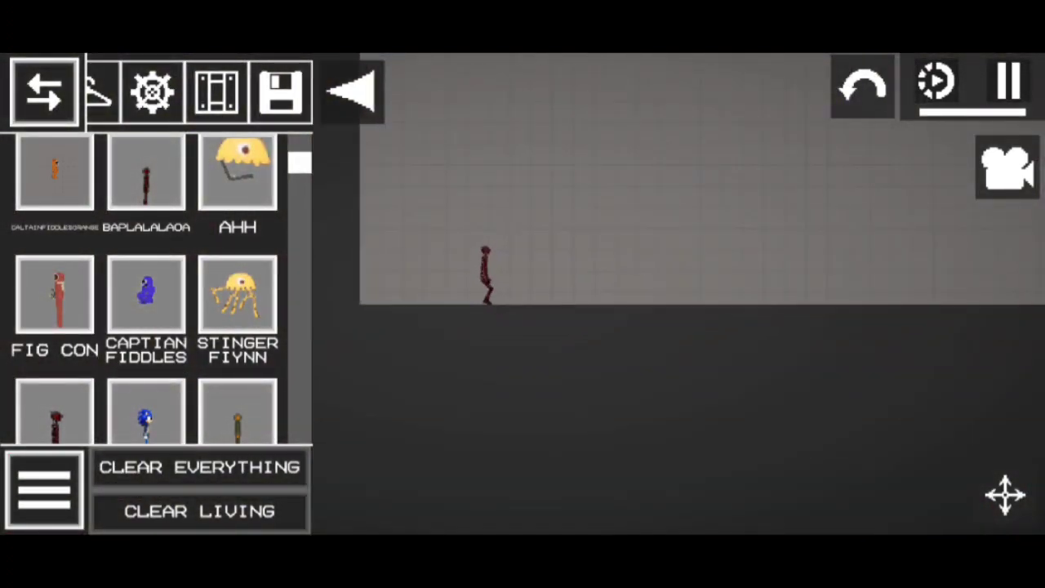
Spawn Sonic from the JZUSJ save, then the giant red creature, and drag its tentacle
scroll(down, 3)
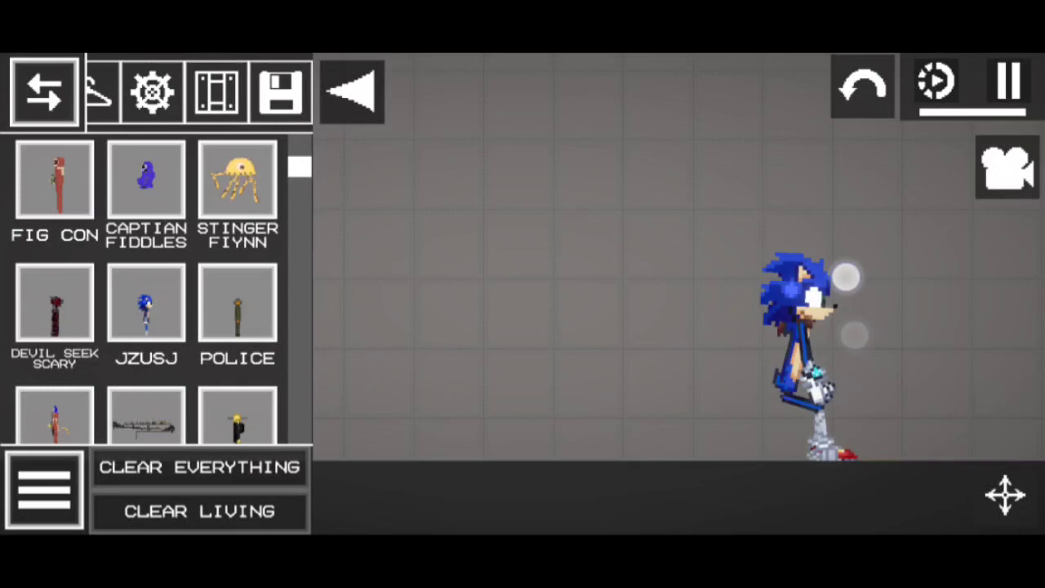
click(198, 511)
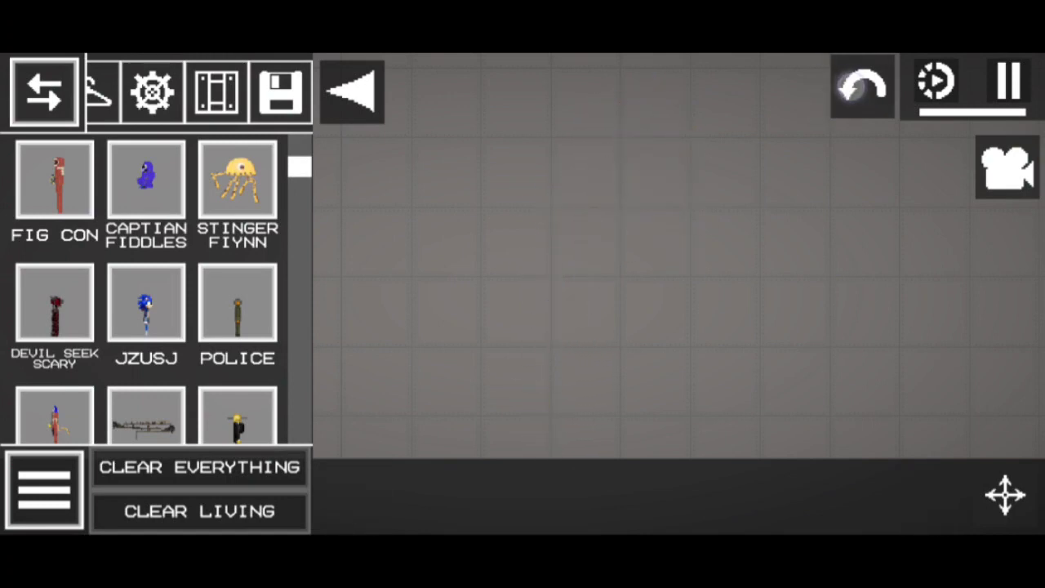
scroll(down, 3)
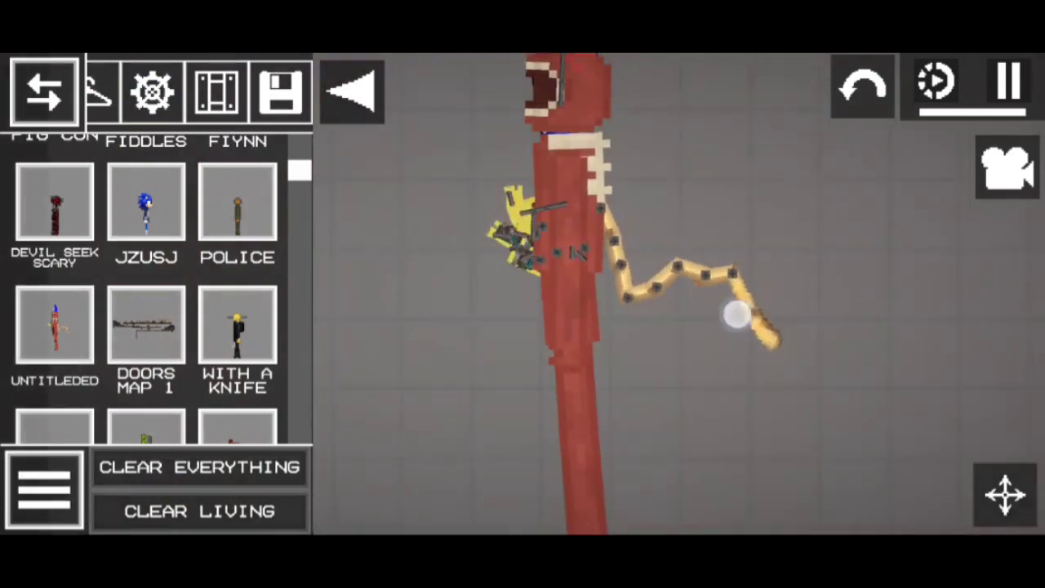
click(199, 466)
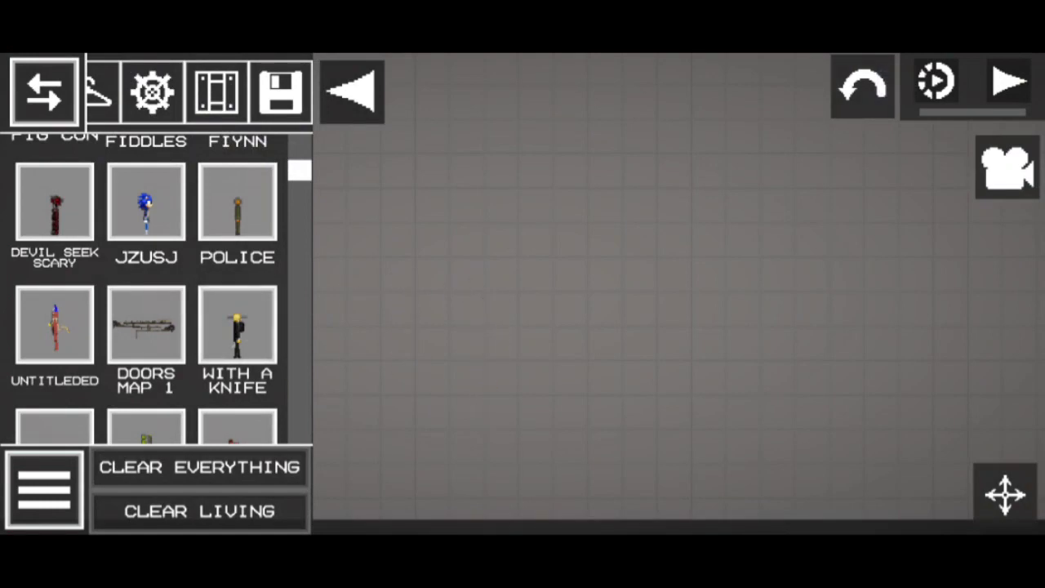
Spawn the WITH A KNIFE figure, resume play, and hide the side menu to watch
click(44, 91)
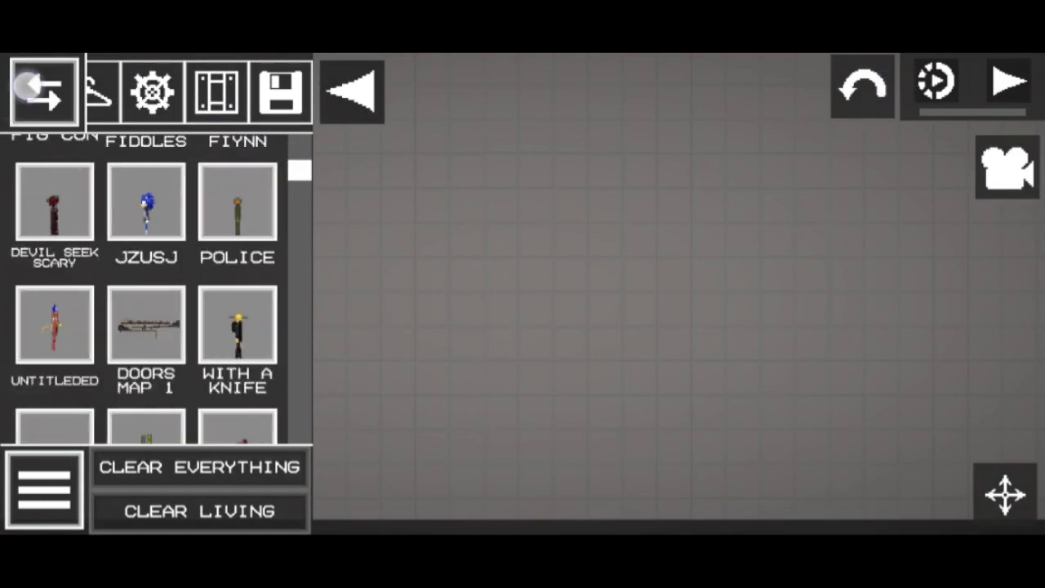
click(1009, 86)
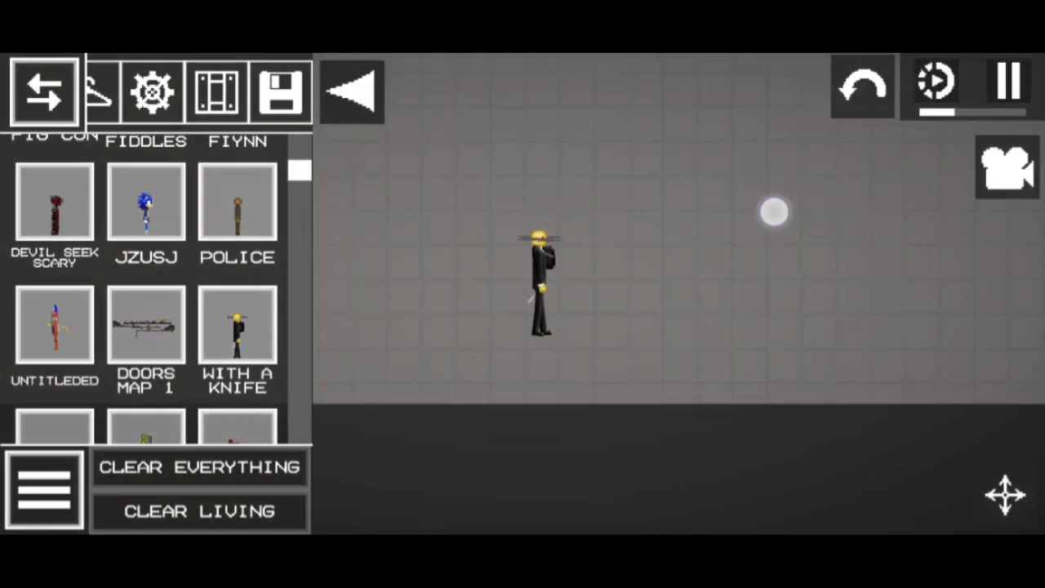
click(44, 92)
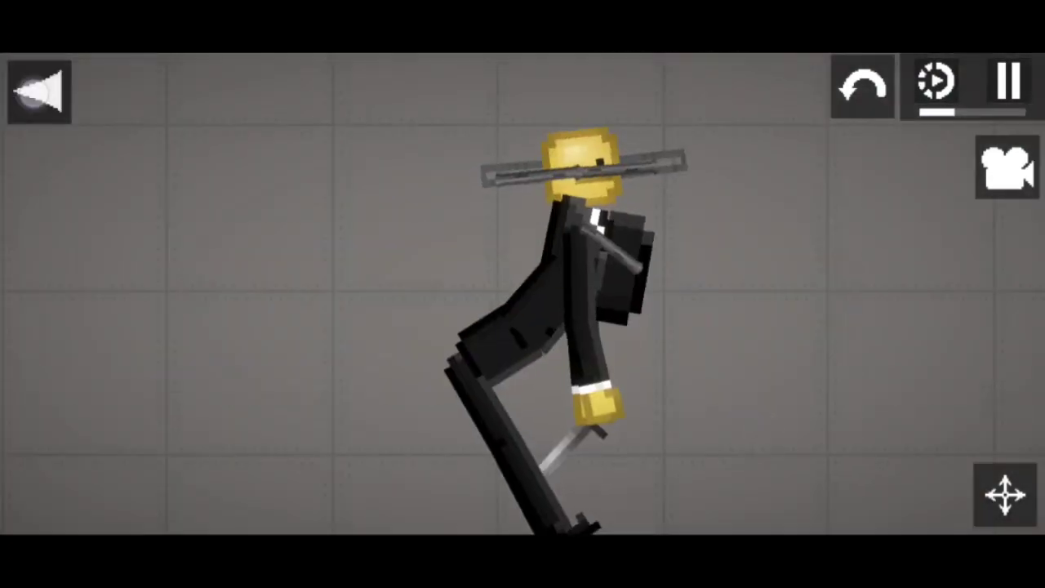
click(43, 91)
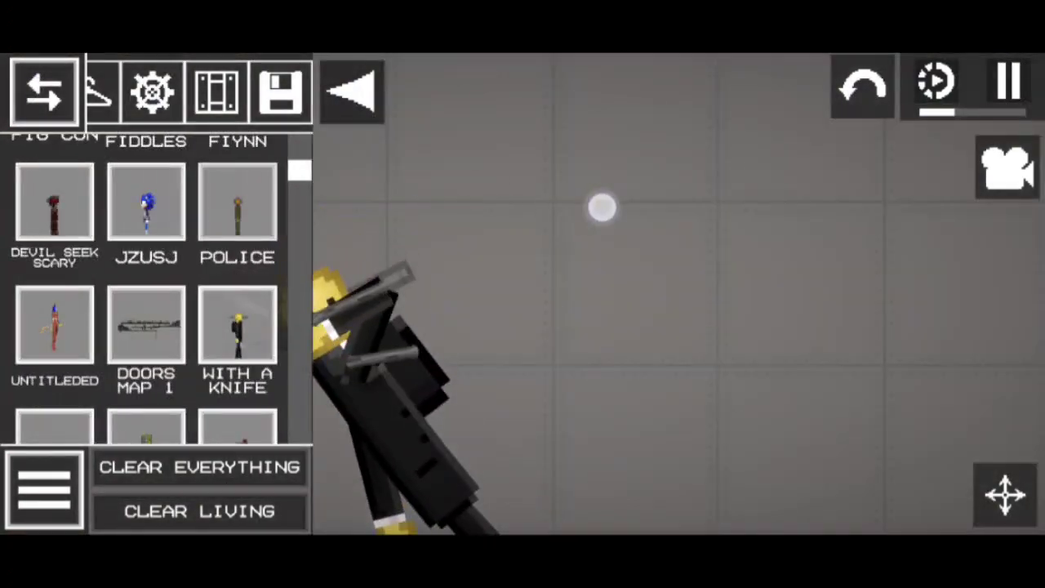
click(44, 92)
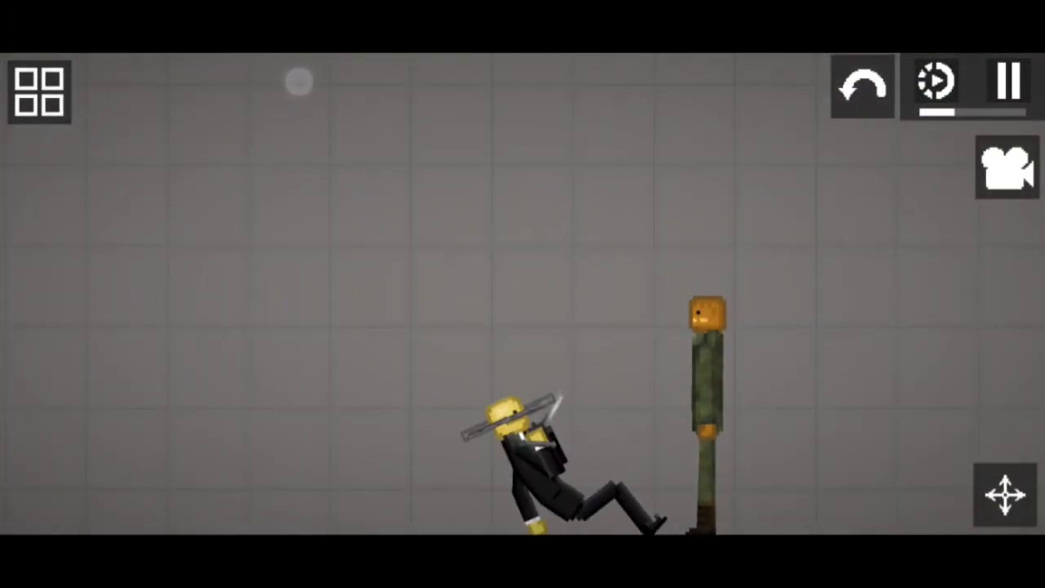
Clear Everything to remove all tested figures from the map
click(38, 90)
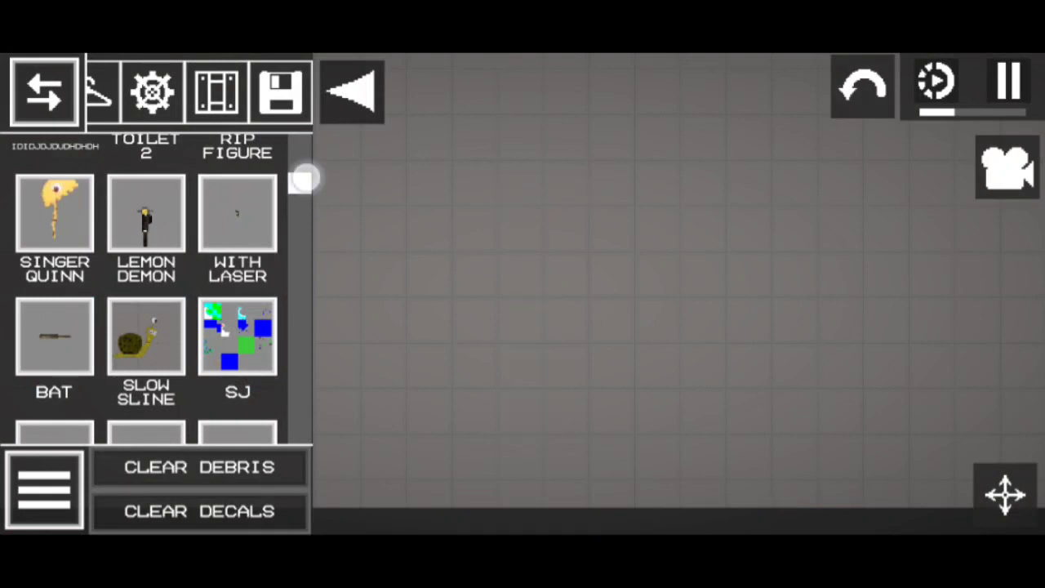
Test a red figure and the saved YELLOW creation, clearing the map after each
scroll(down, 3)
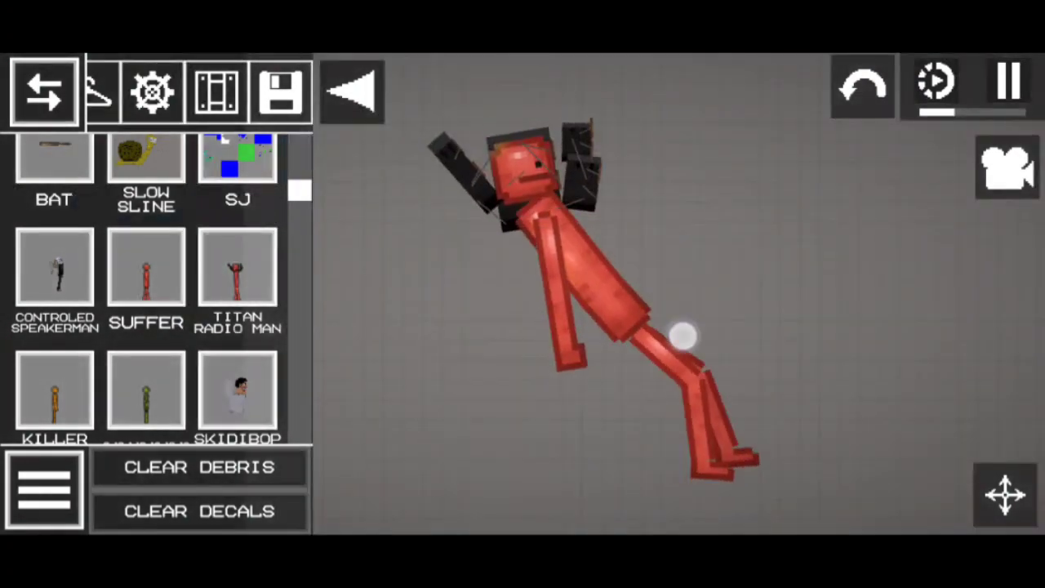
click(198, 466)
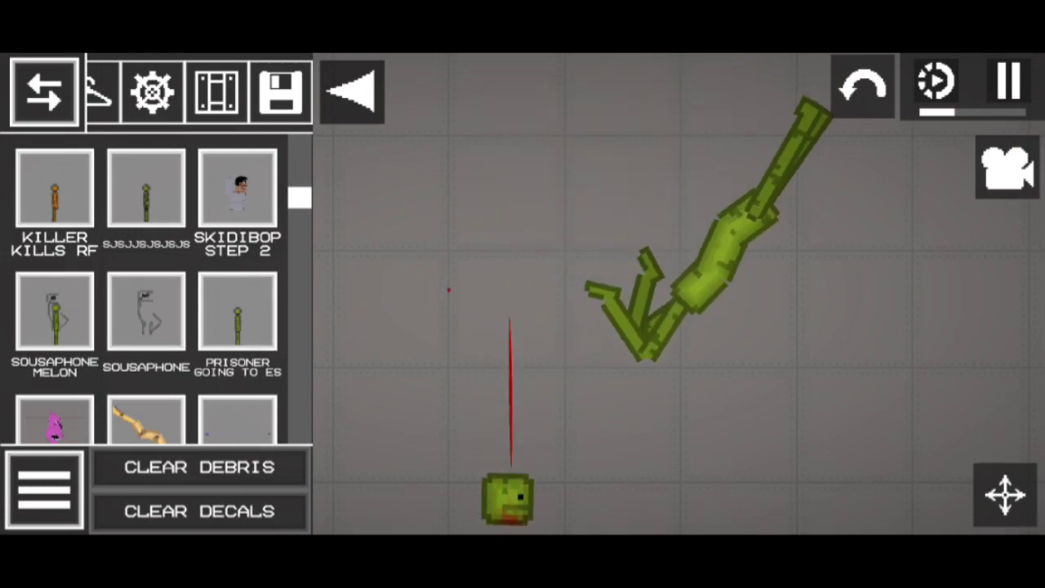
click(199, 466)
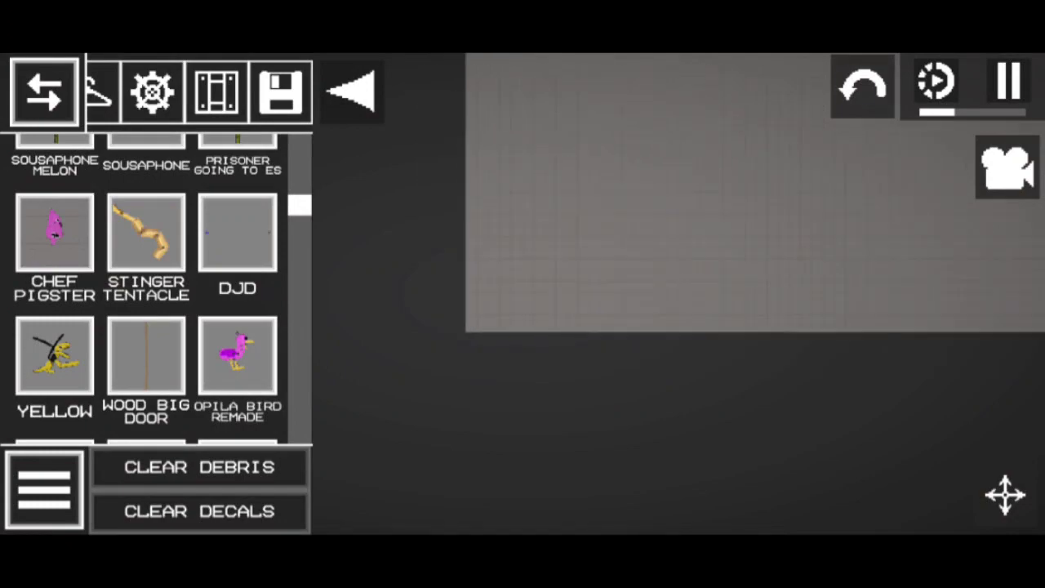
click(54, 360)
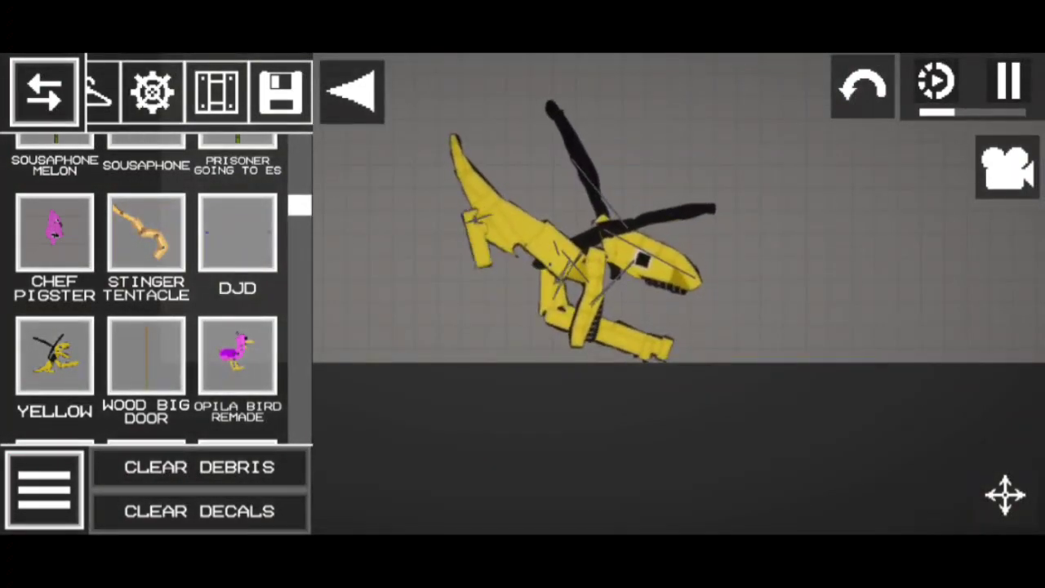
click(198, 466)
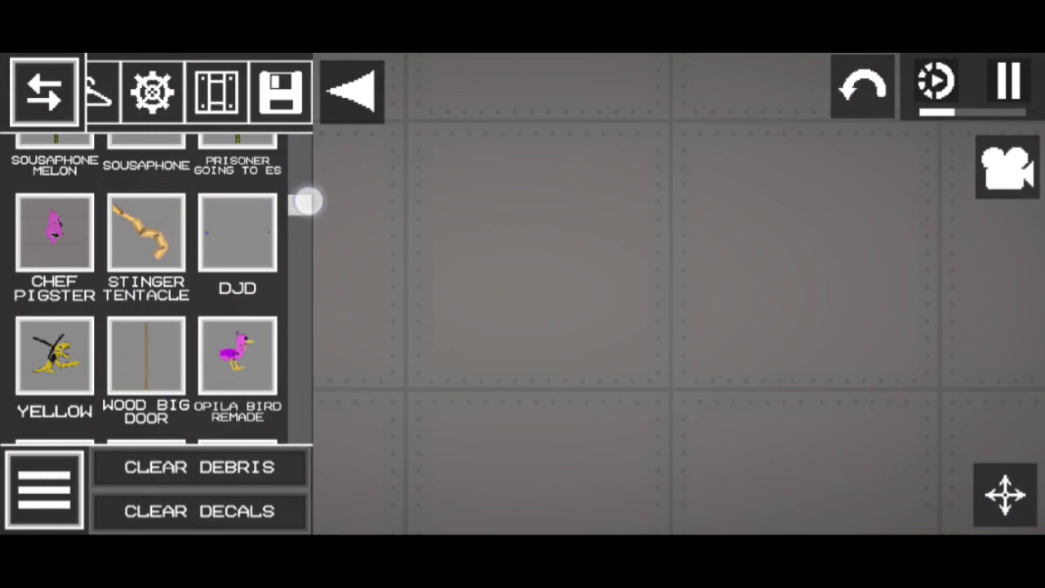
Spawn the GARTEN OF BANBAN POT save so it lies alone on the floor
scroll(down, 3)
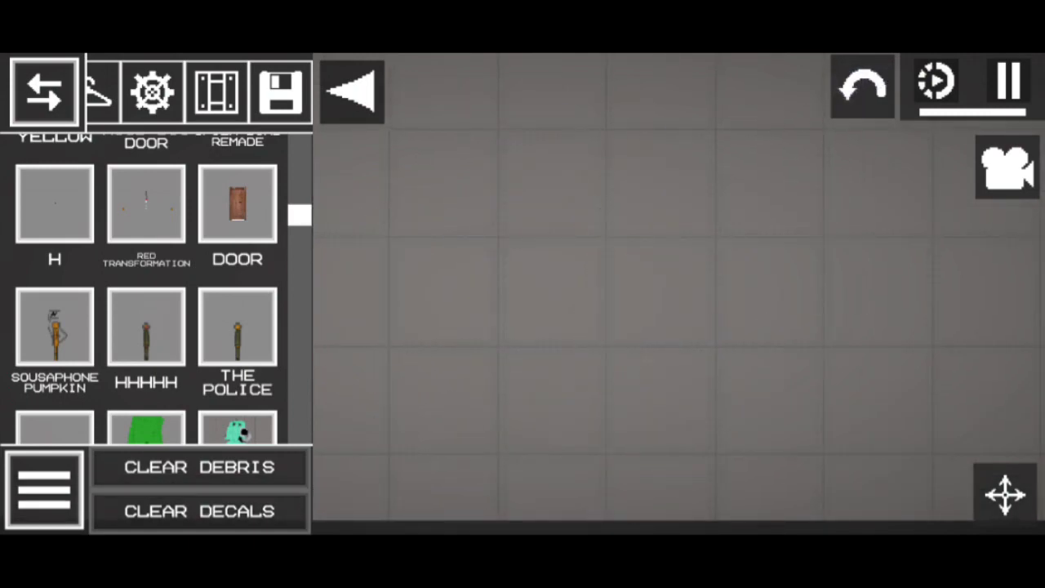
drag(300, 217, 314, 218)
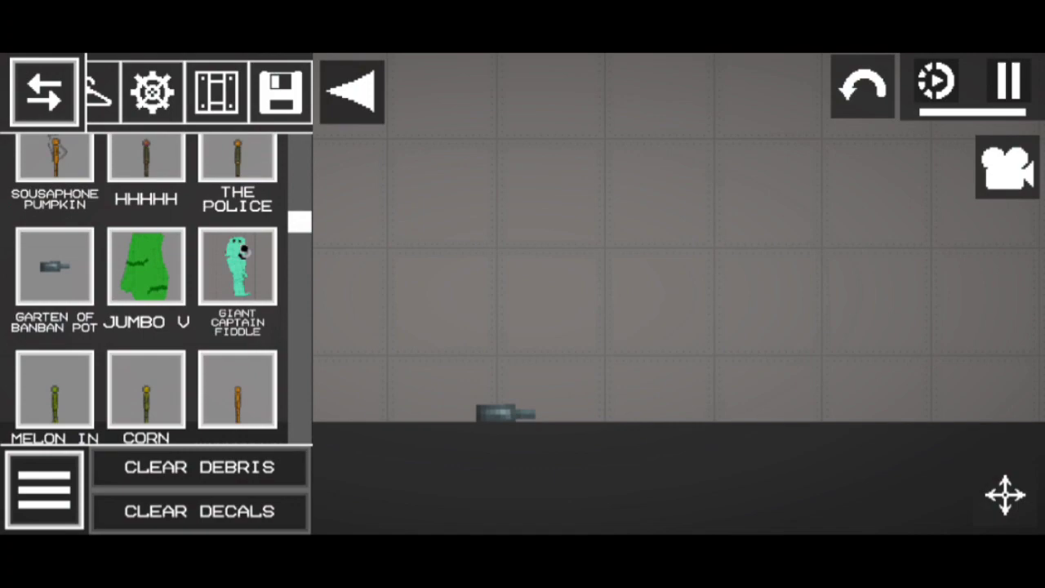
Spawn the JUMBO V save, then a tall green melon figure
click(862, 85)
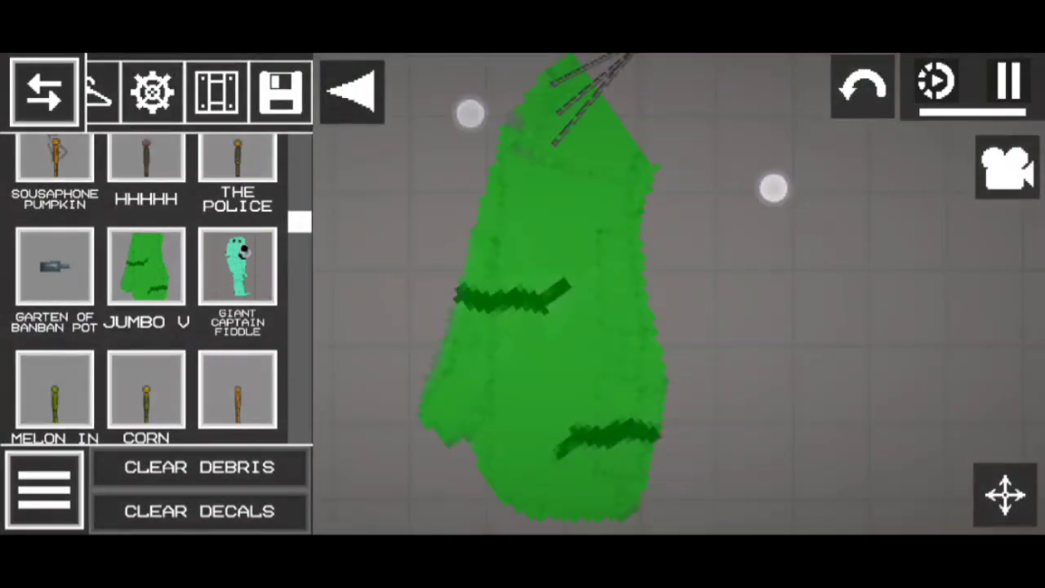
click(198, 466)
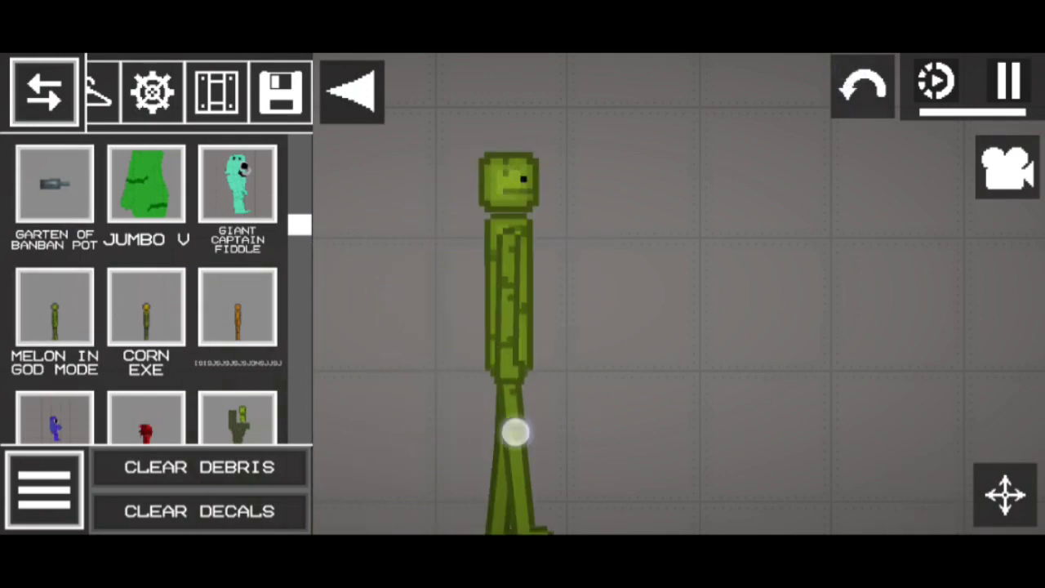
Spawn the blue CAPTAIN FIDDLEES figure onto the floor among the debris
drag(515, 432, 567, 241)
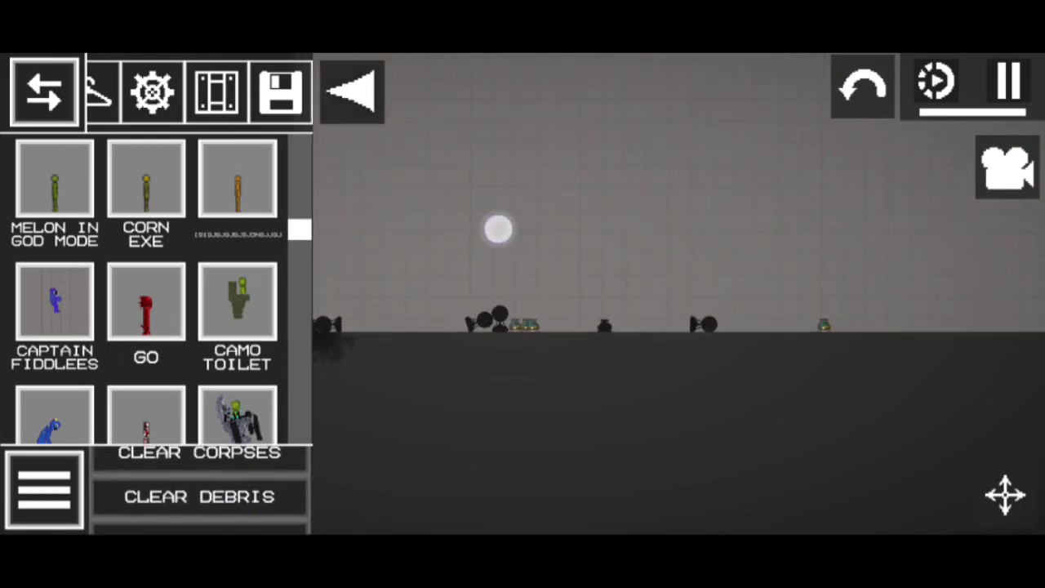
click(199, 453)
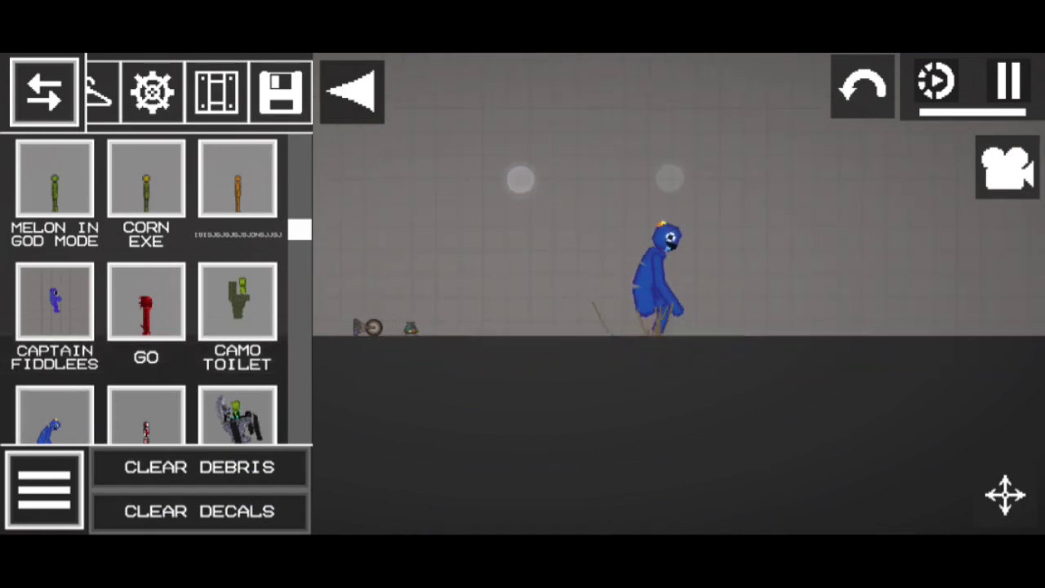
Test the BUSINESS LEMON save and a slim white figure, then clear the map
scroll(down, 3)
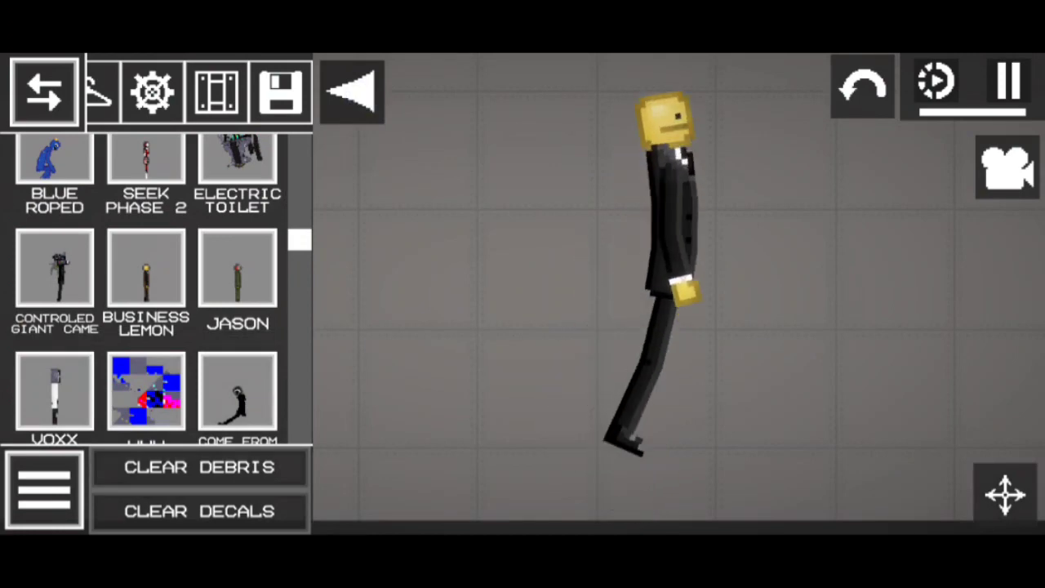
click(863, 84)
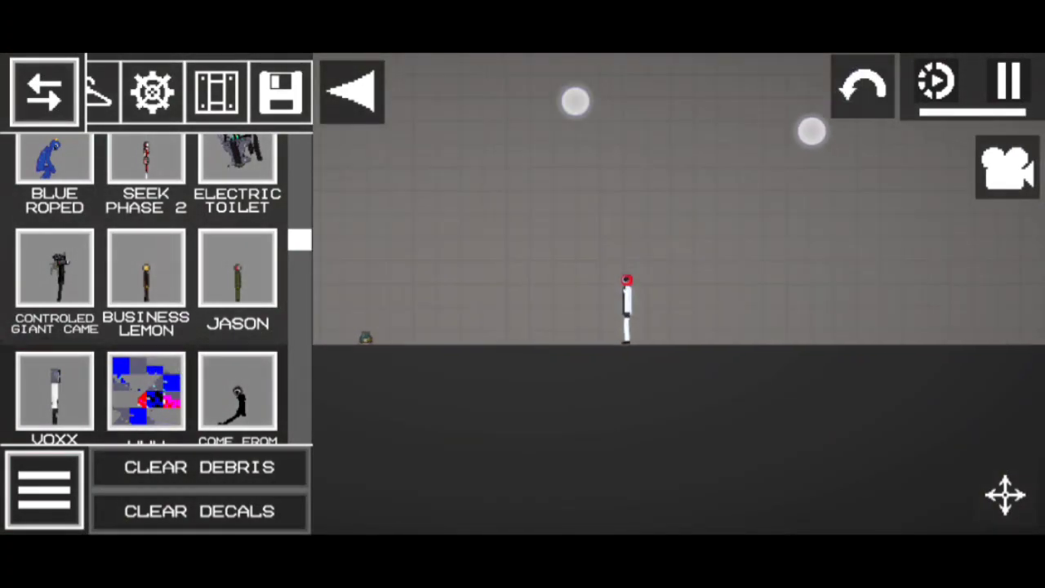
scroll(down, 3)
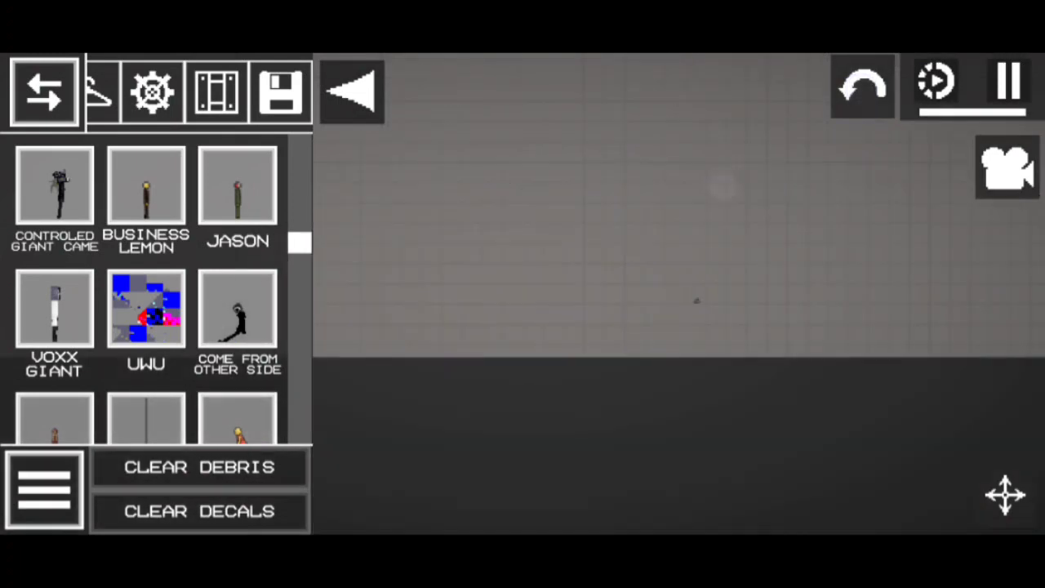
Scatter small pot-like objects and round pieces from later saves across the floor
scroll(down, 3)
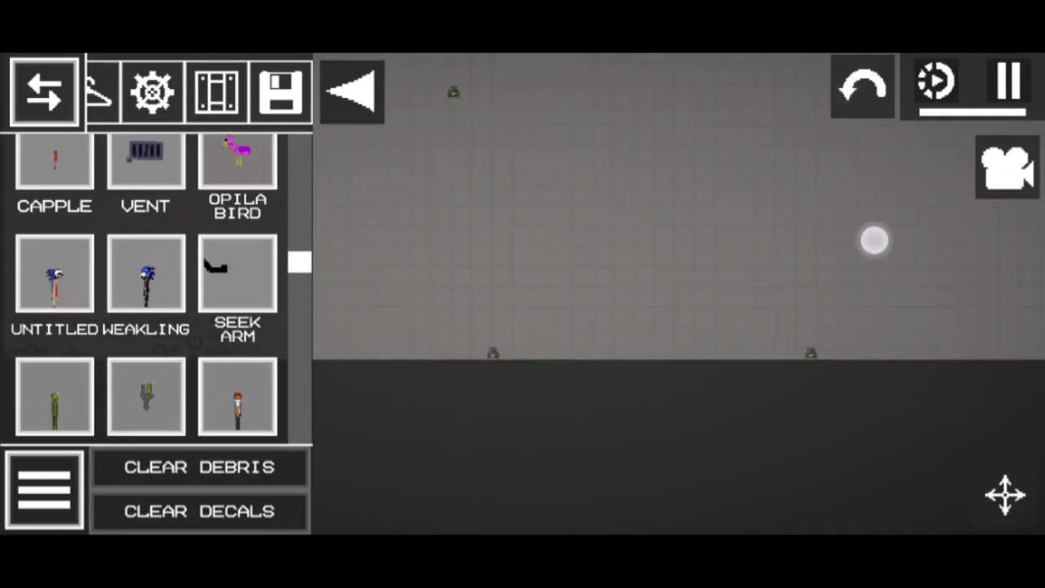
scroll(down, 3)
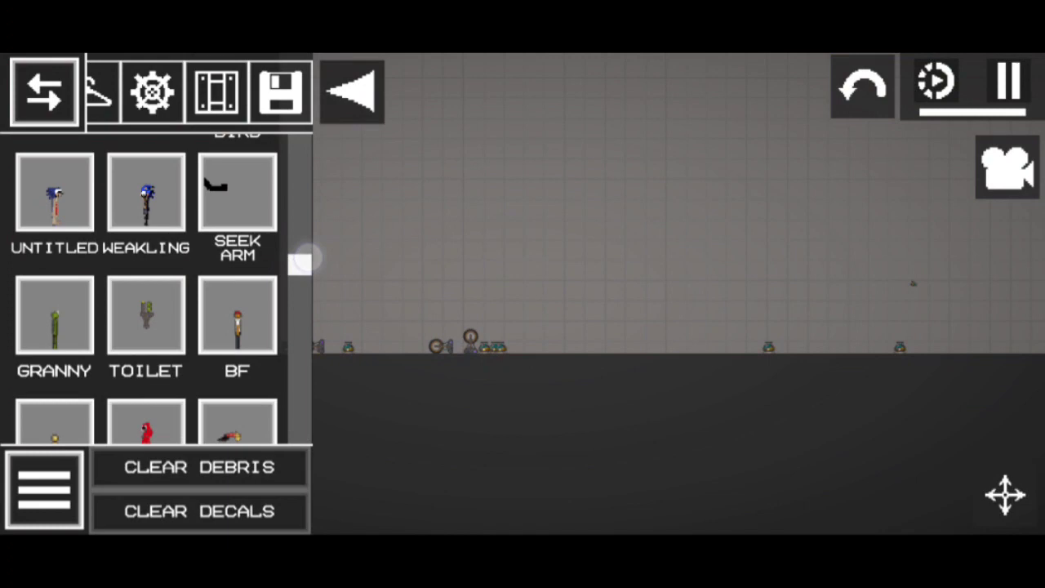